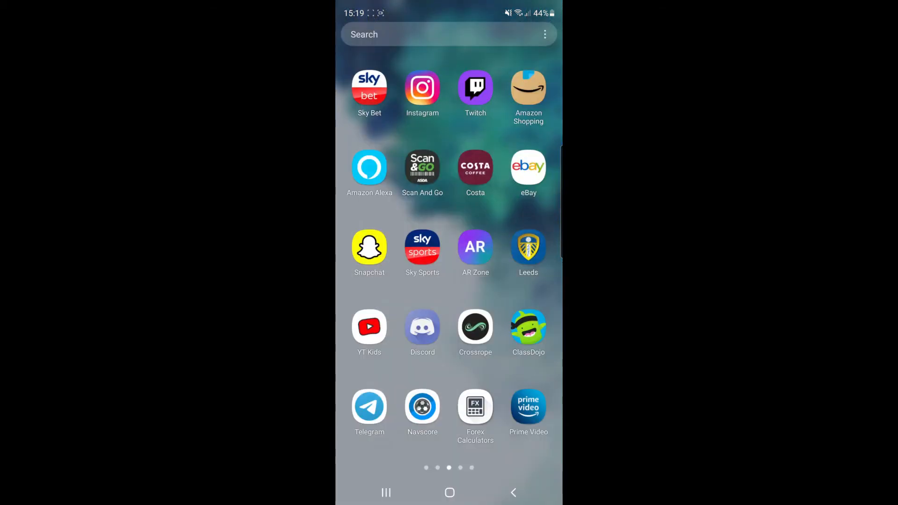
- Launch Discord from the Android home screen to reach the 2MINTUTORIALS server
click(422, 327)
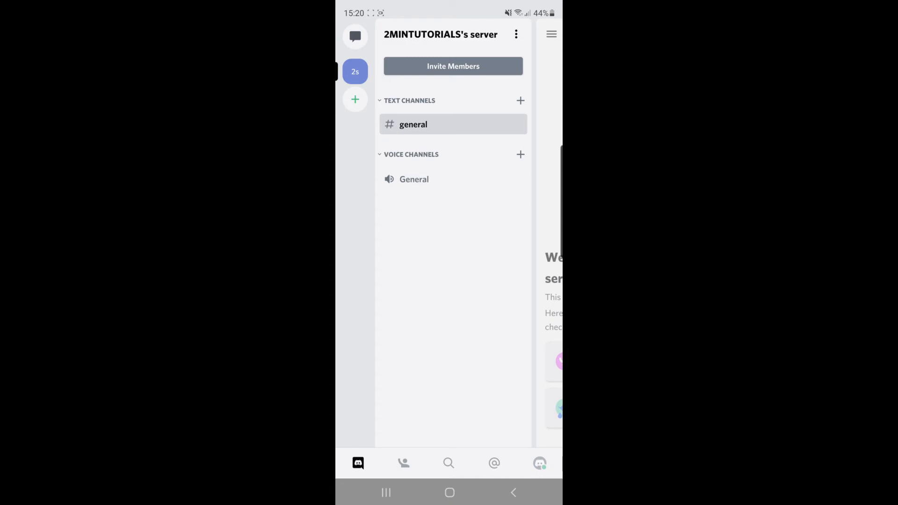
click(448, 462)
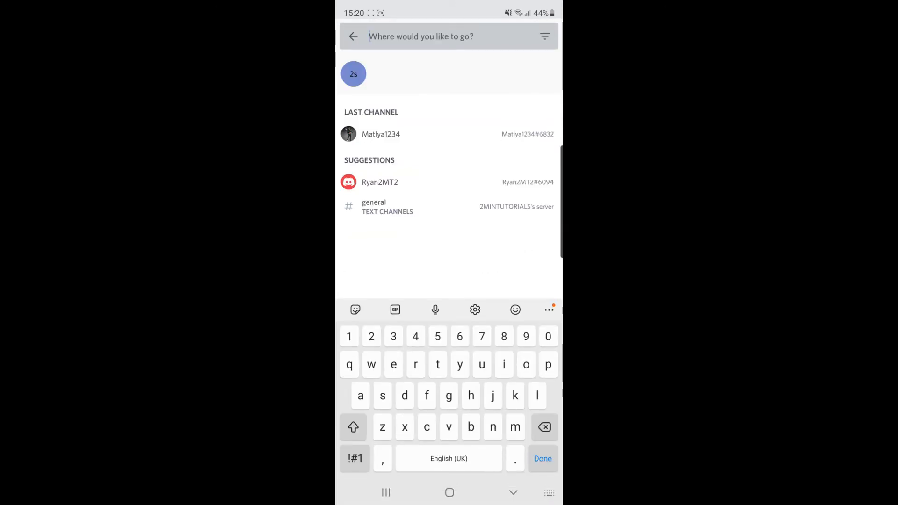
click(380, 134)
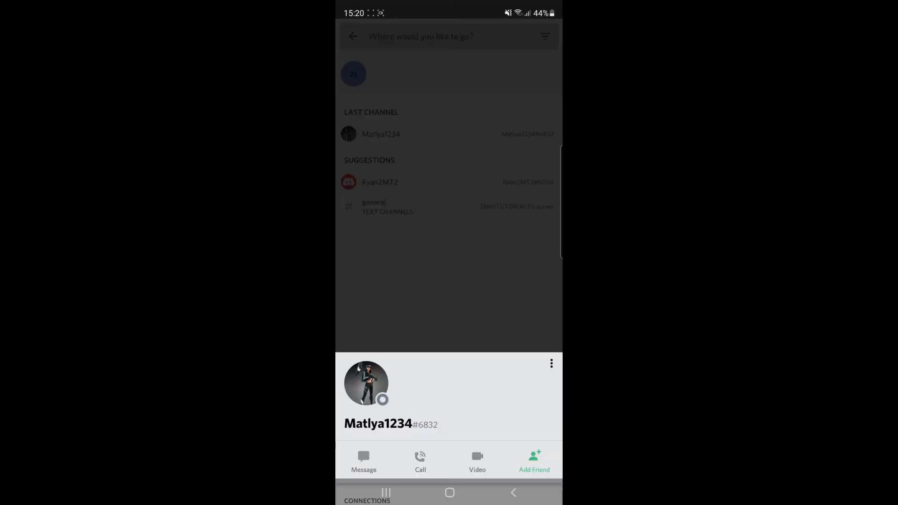
click(550, 363)
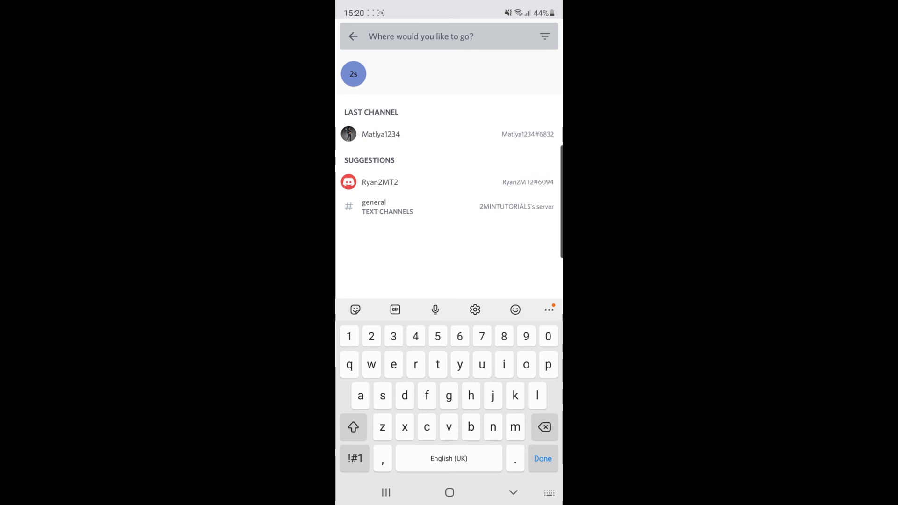
click(353, 36)
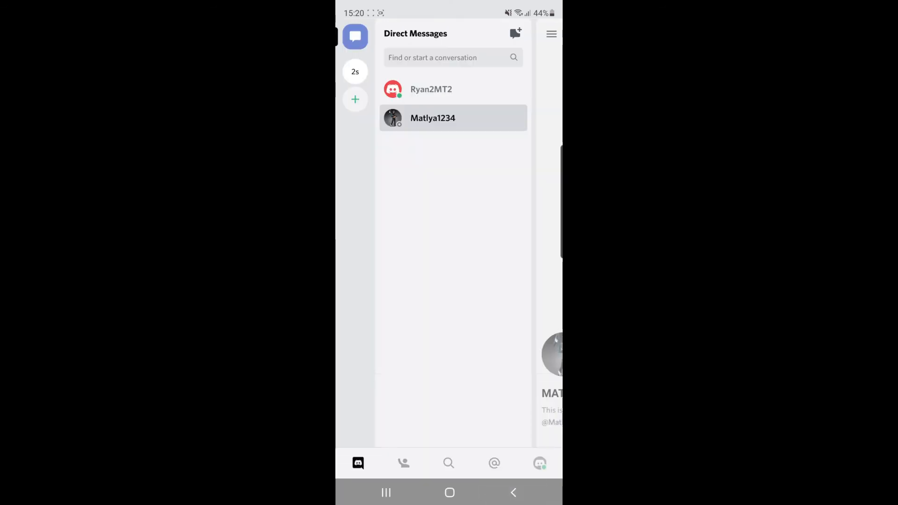
click(403, 463)
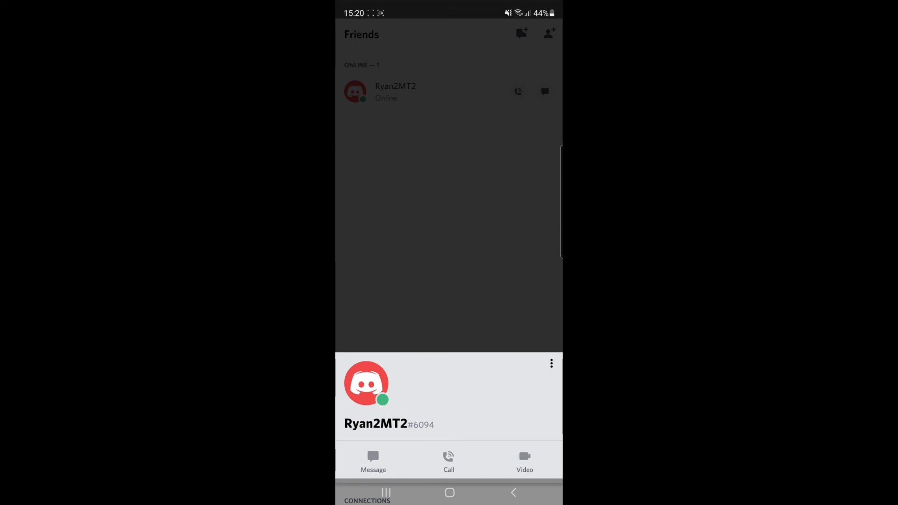
click(550, 362)
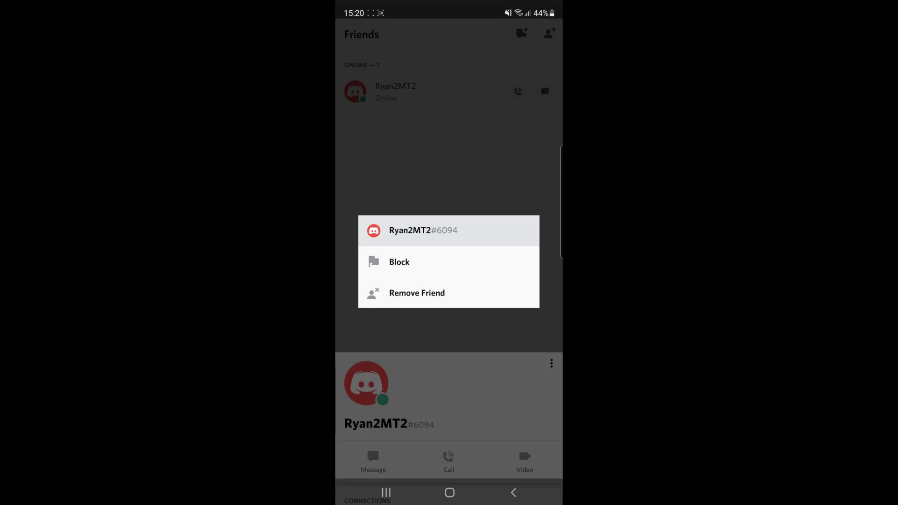